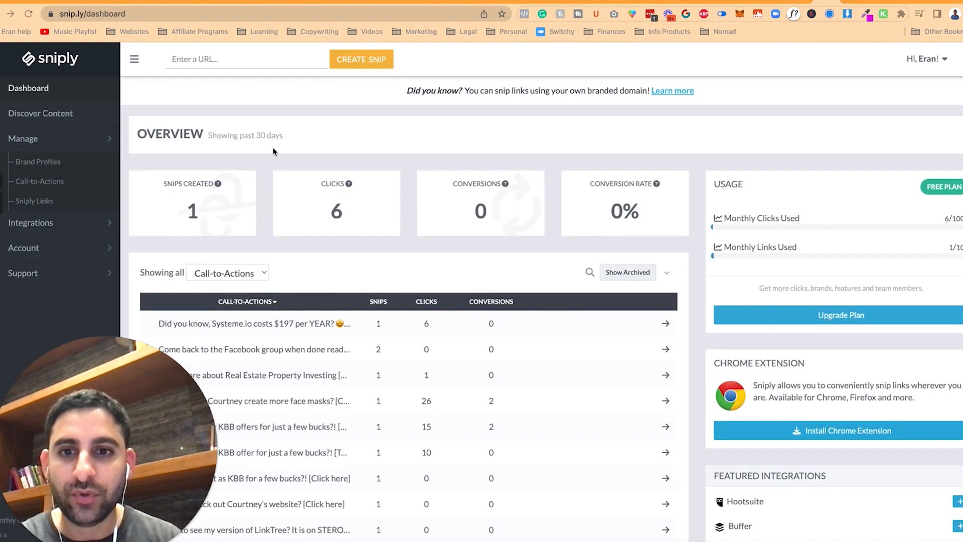
Snip the Searchie help article '5256399-add-attachments-to-hub-content' from the dashboard URL field.
left_click(246, 59)
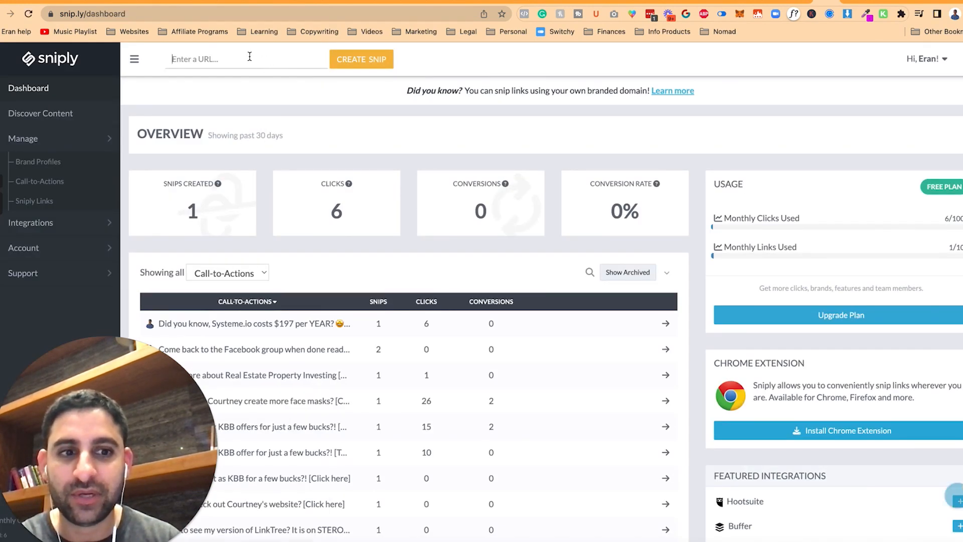
type("5256399-add-attachments-to-hub-content")
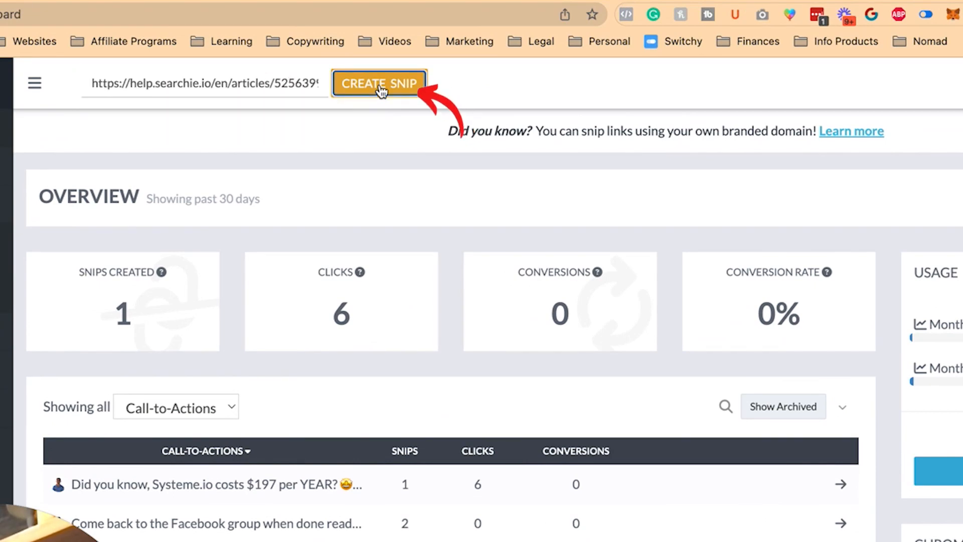
left_click(379, 83)
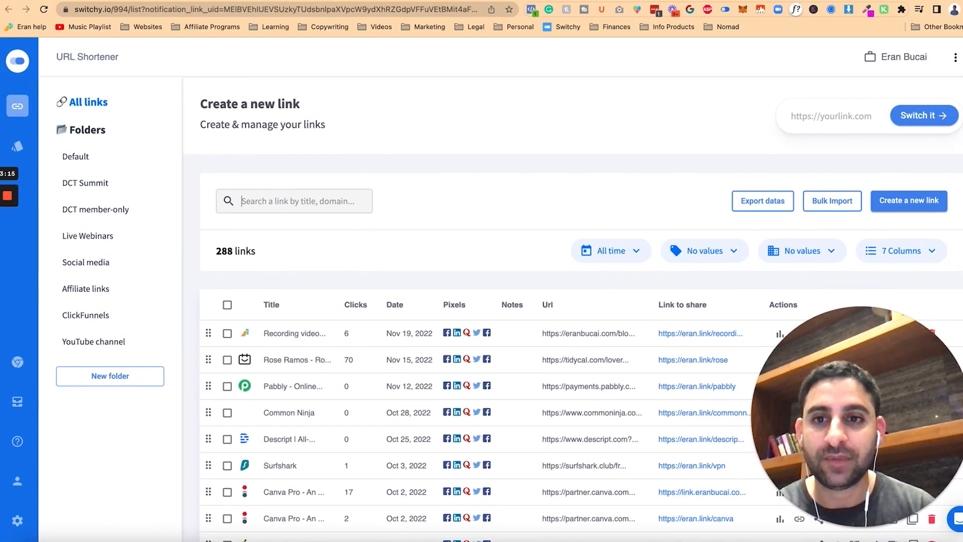
Filter the links by 'searchie' and copy the Searchie short link.
type("searchie")
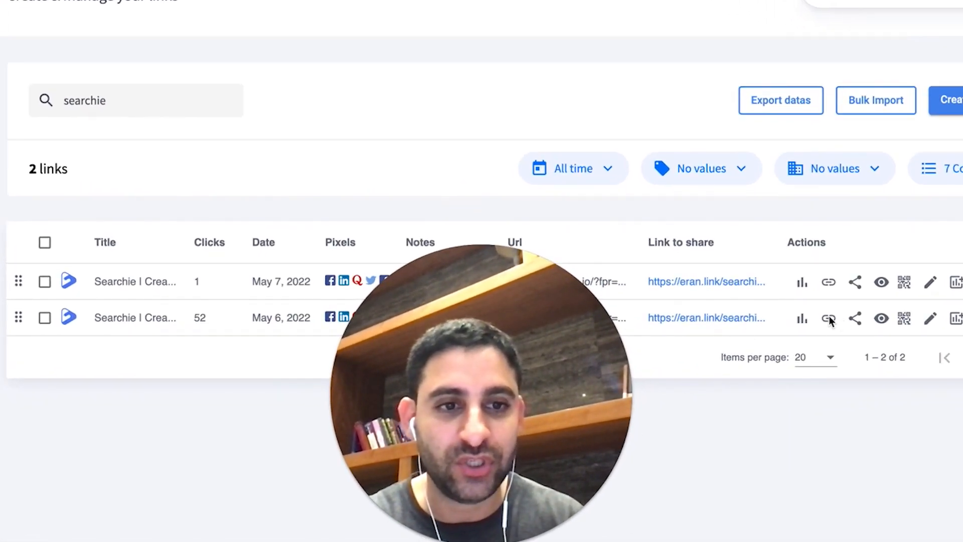
left_click(828, 319)
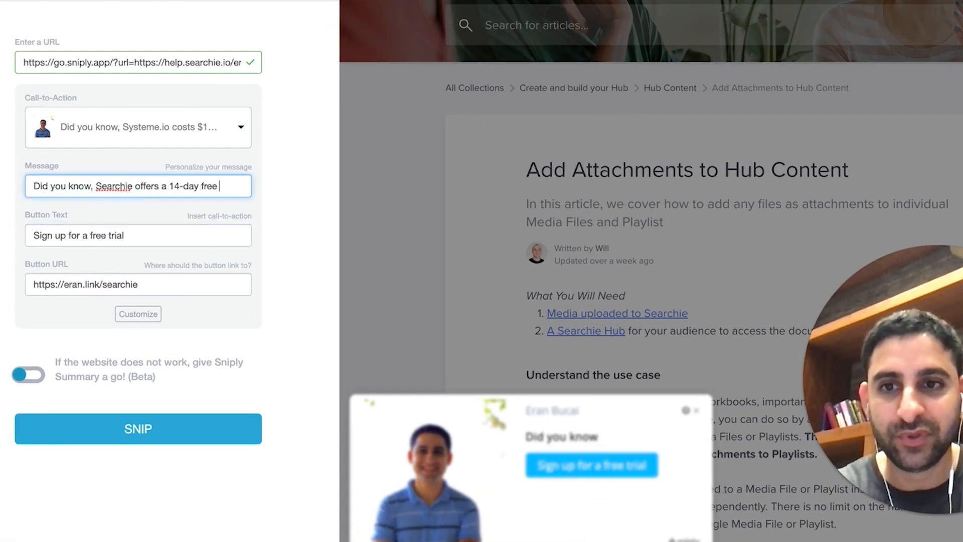
Write a message about Searchie's 14-day trial and a bonuses button, then choose New Call-to-Action.
type("and I")
left_click(137, 235)
type("Claim my bonuses")
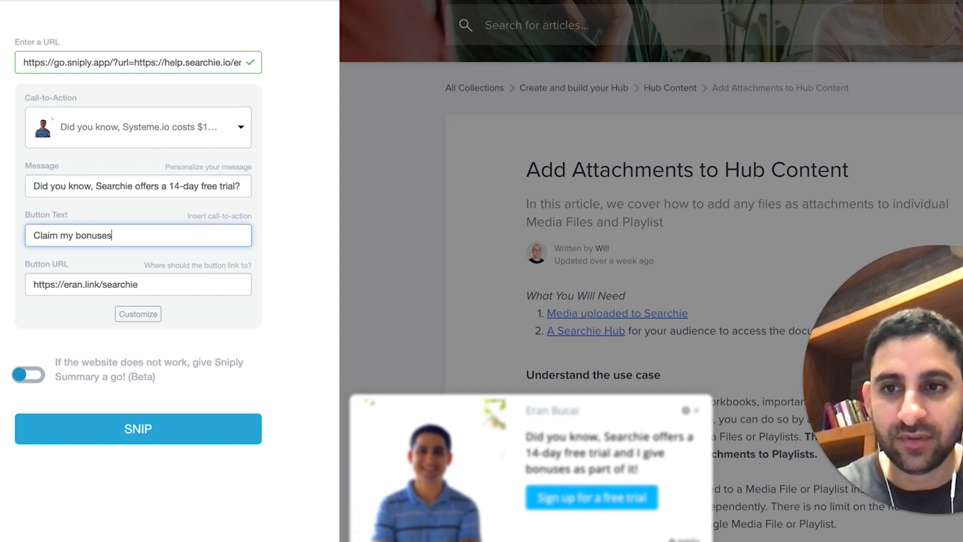
type("when you sign up")
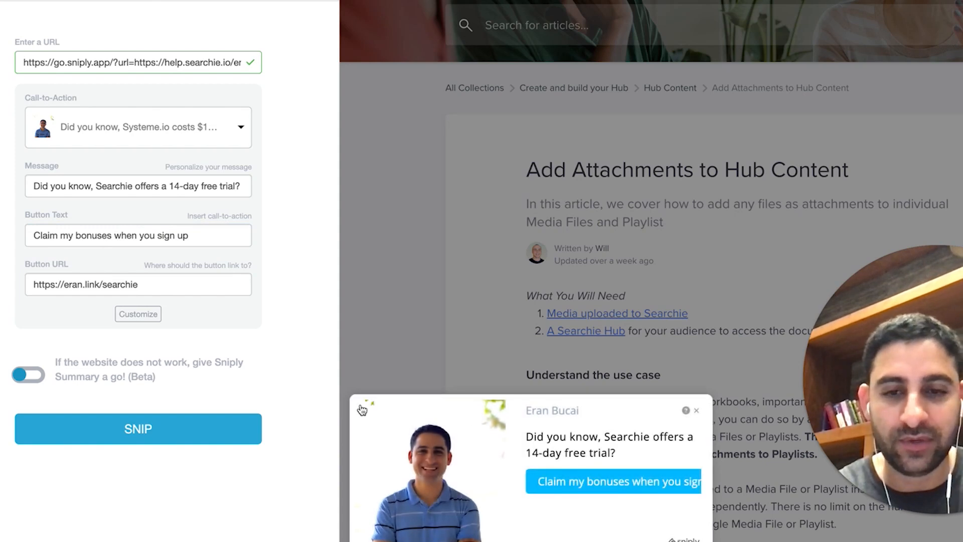
mouse_move(58, 381)
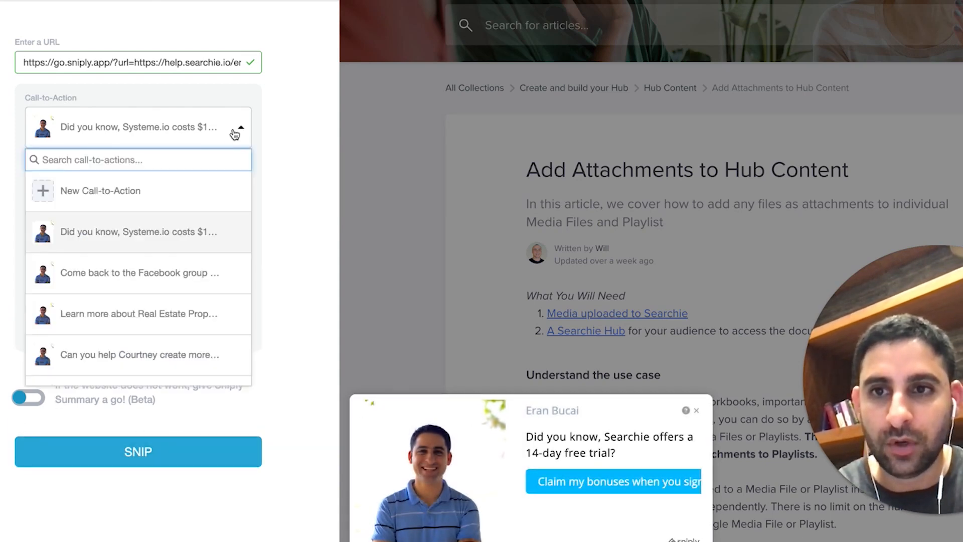
left_click(100, 191)
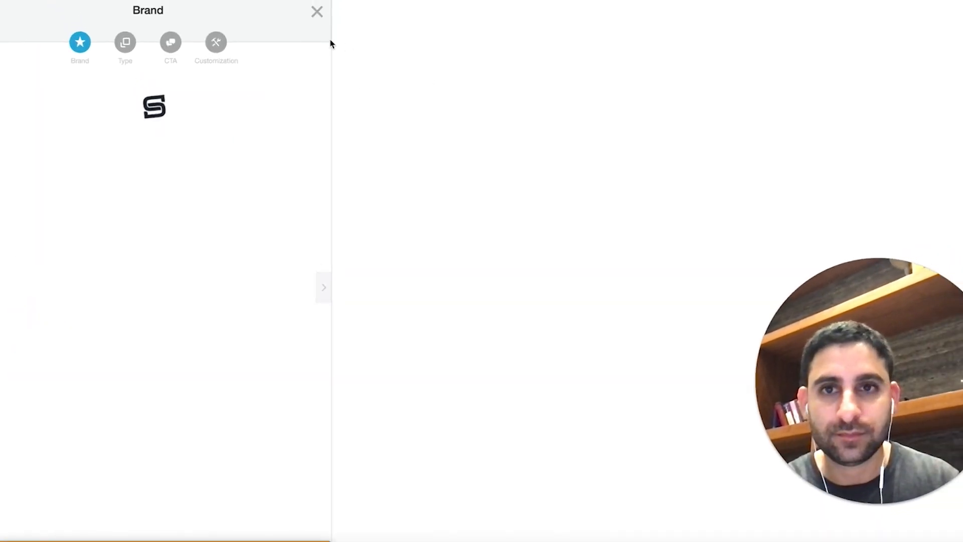
Create a Button call-to-action for the brand with the message 'If you use my affiliate li...'.
left_click(125, 42)
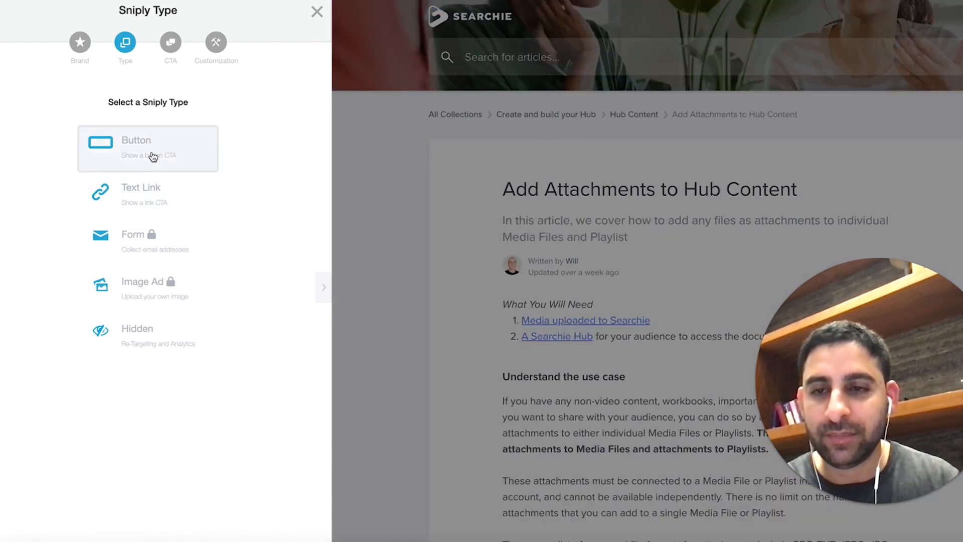
left_click(147, 148)
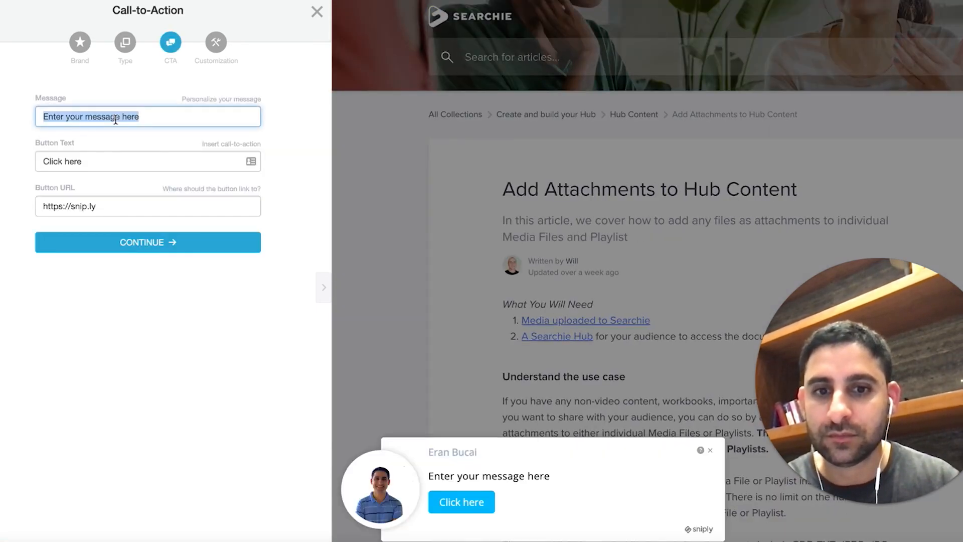
type("If you")
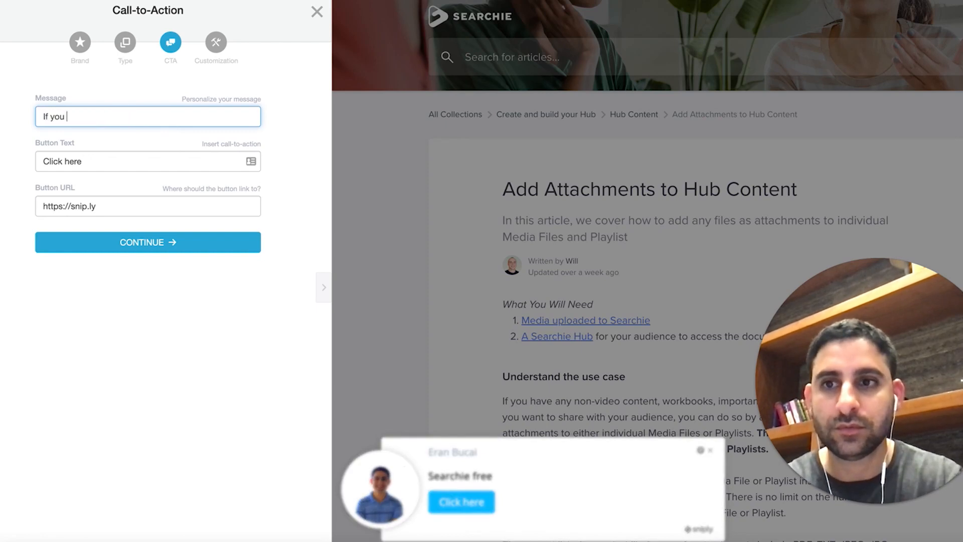
type("use my affiliate link, I give awesome bonuses!")
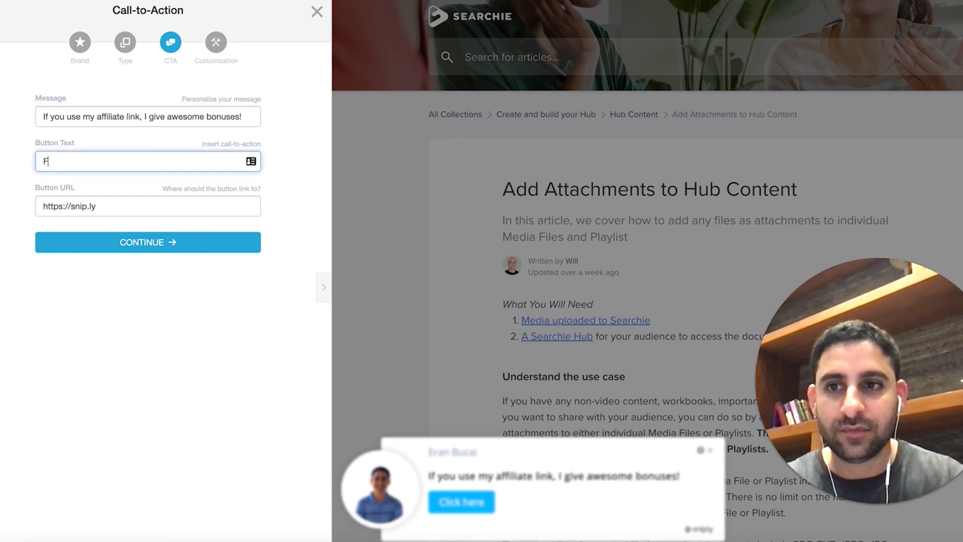
type("Sign up for Searchie (and claim my bonus")
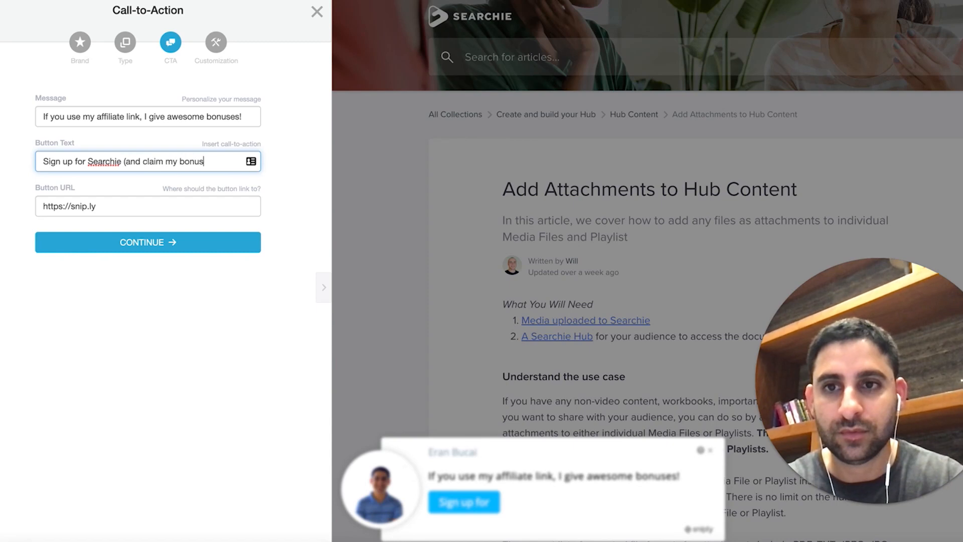
type("https://eran.link/searchie")
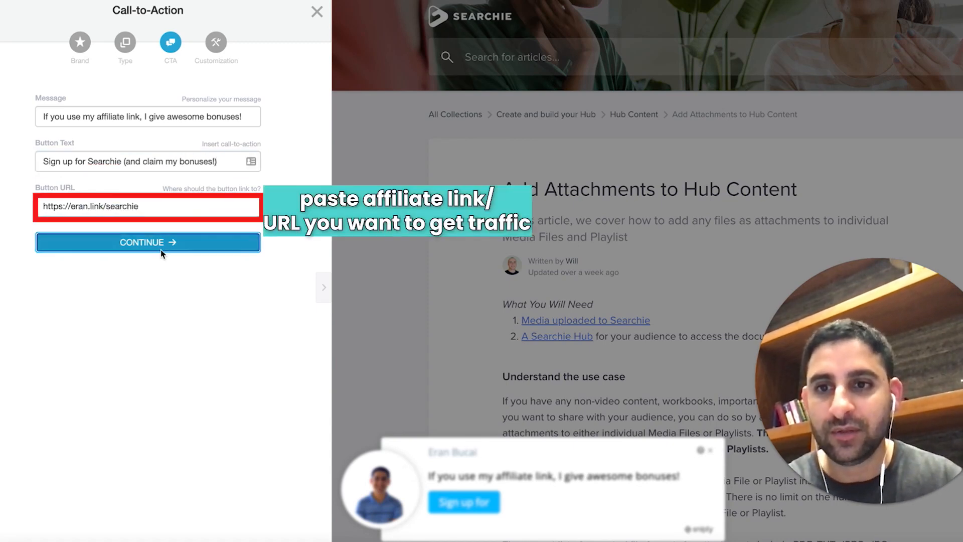
left_click(147, 242)
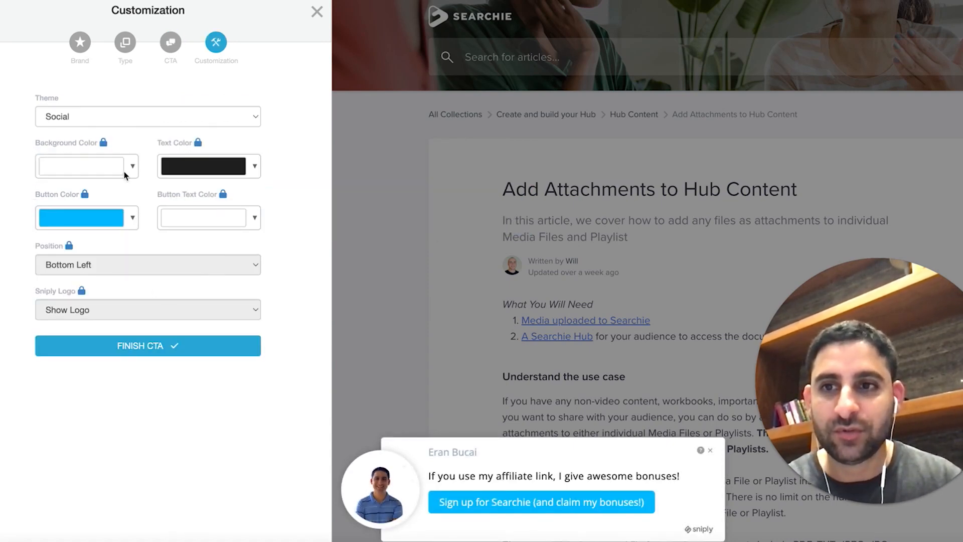
Preview the Full Width, Candy and Bean themes, keep Social, and finish the CTA to generate snip.ly/atcm47.
left_click(147, 116)
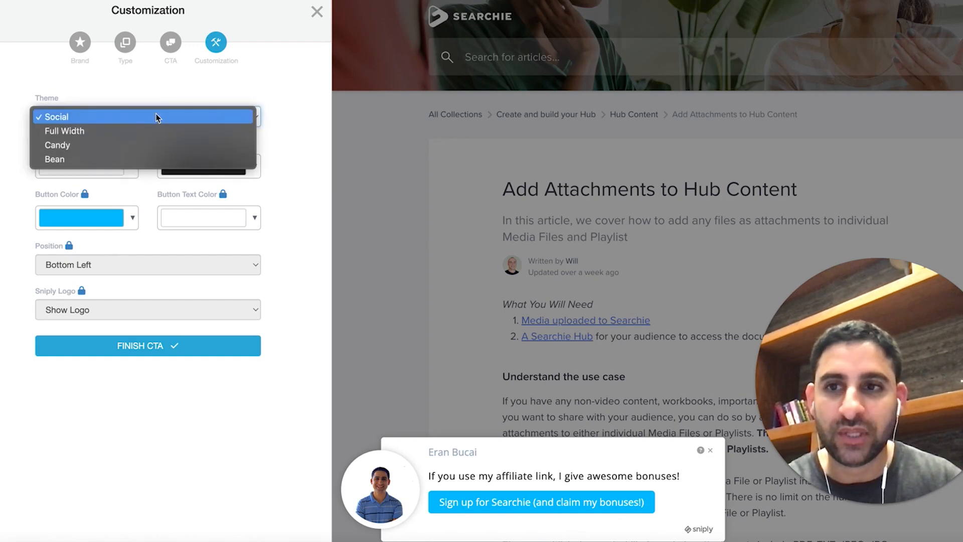
left_click(64, 130)
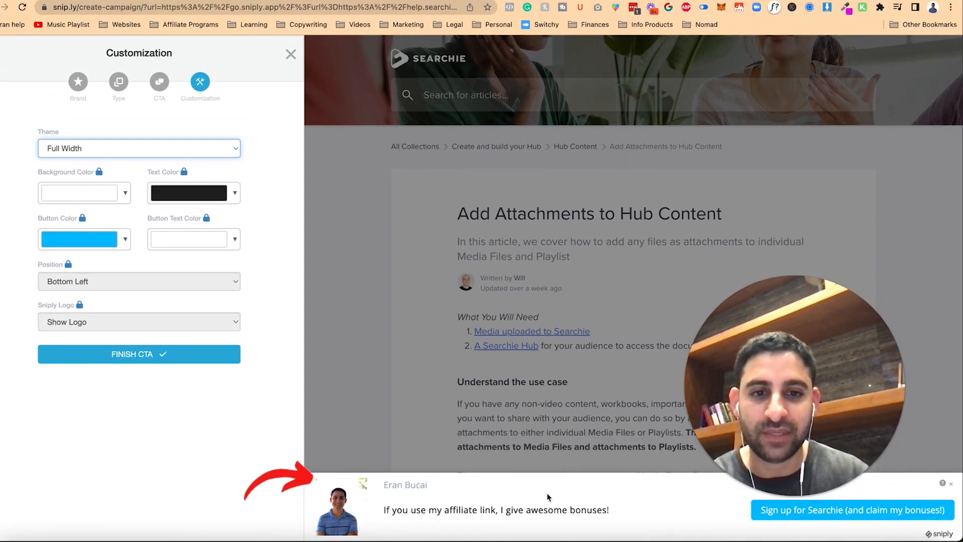
left_click(139, 148)
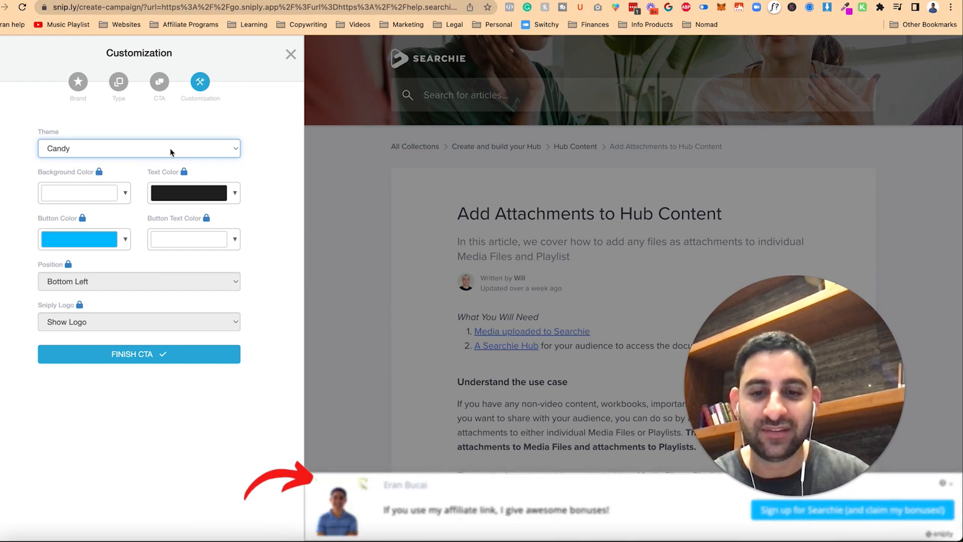
left_click(139, 149)
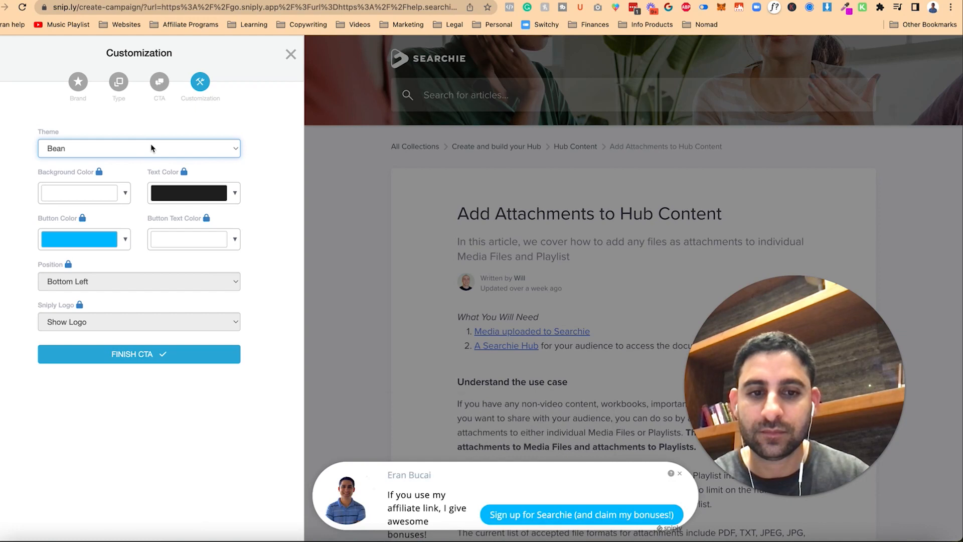
left_click(139, 149)
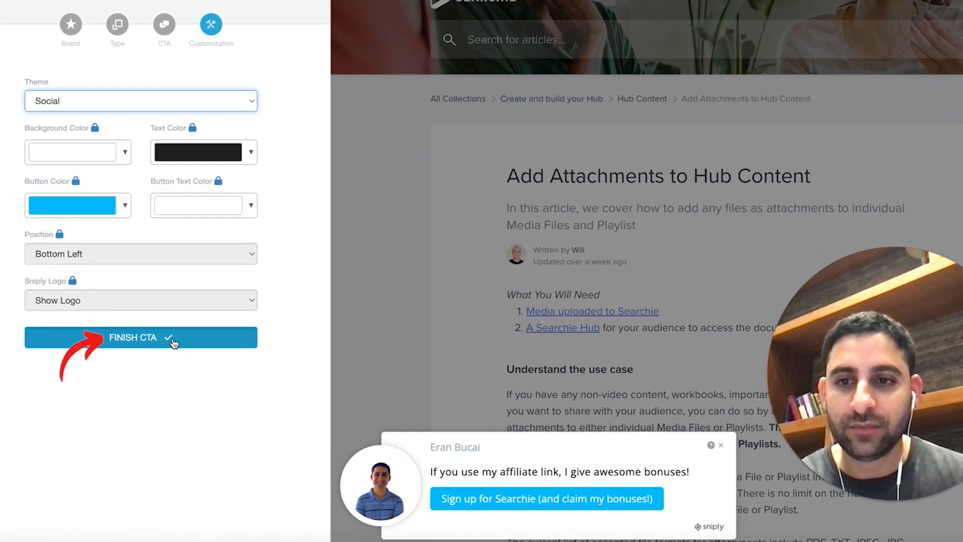
left_click(140, 337)
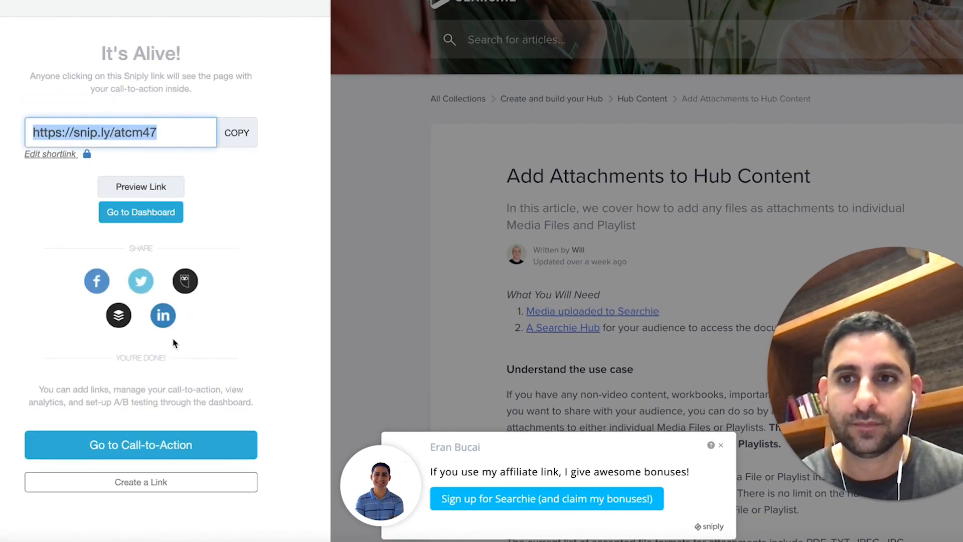
Copy the snip.ly/atcm47 link and move to the browser address bar.
left_click(237, 135)
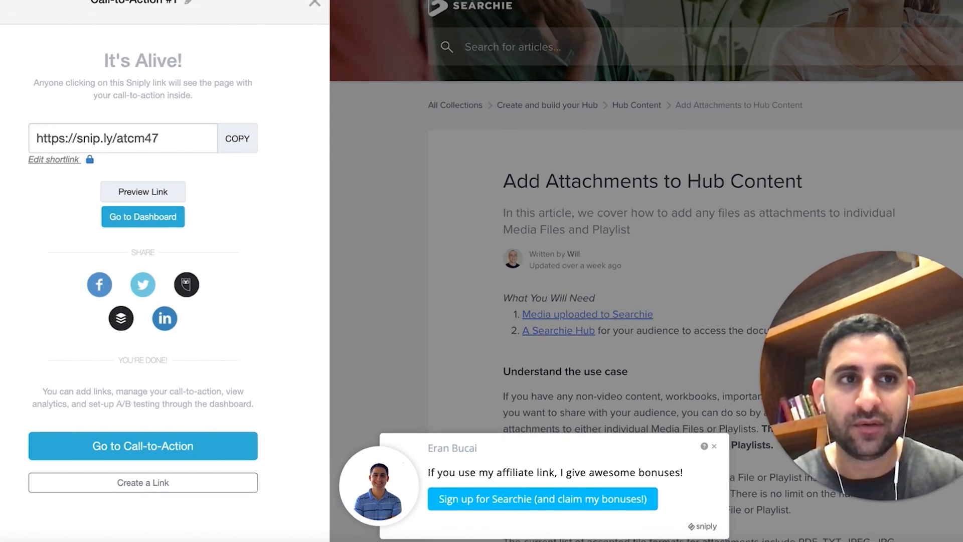
left_click(314, 5)
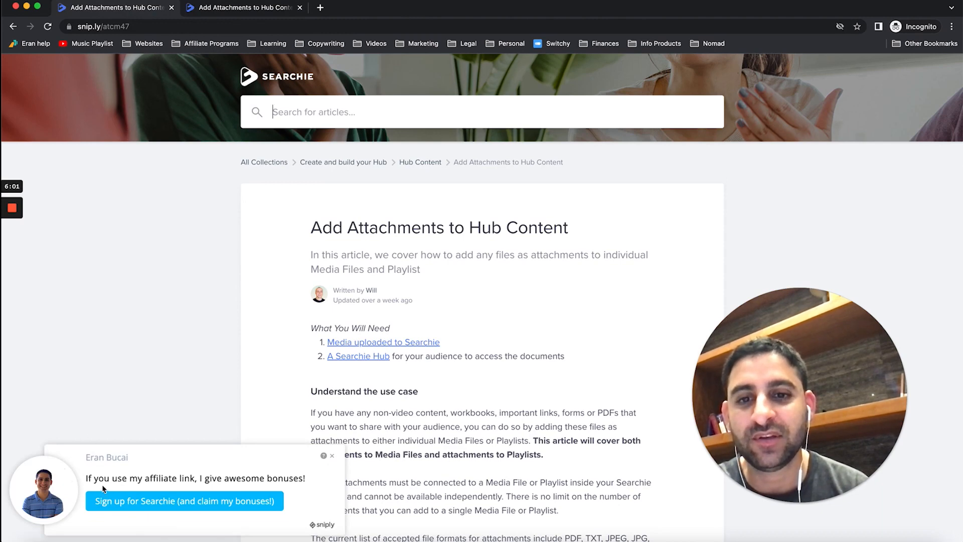
Scroll down the Searchie article to confirm the bottom-left affiliate popup stays on screen.
scroll("down", 3)
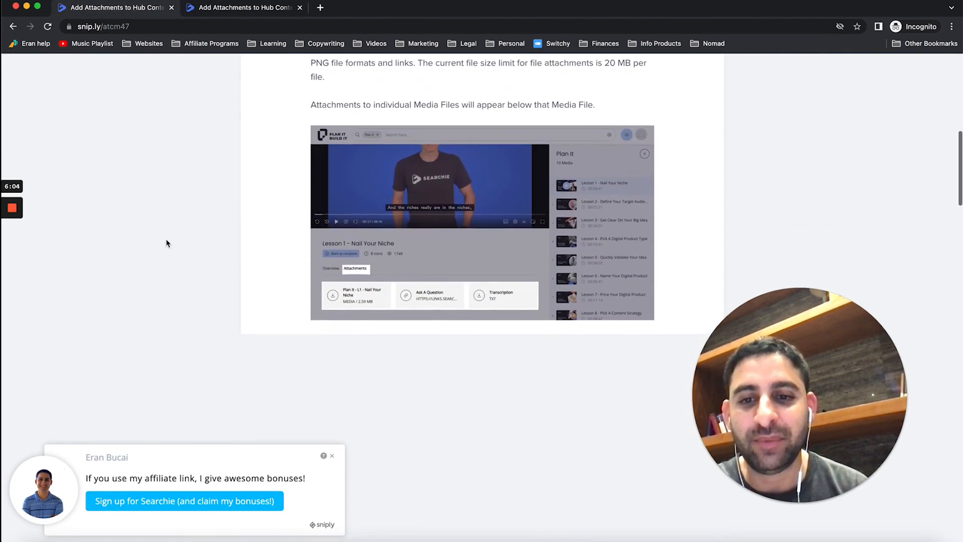
scroll("down", 3)
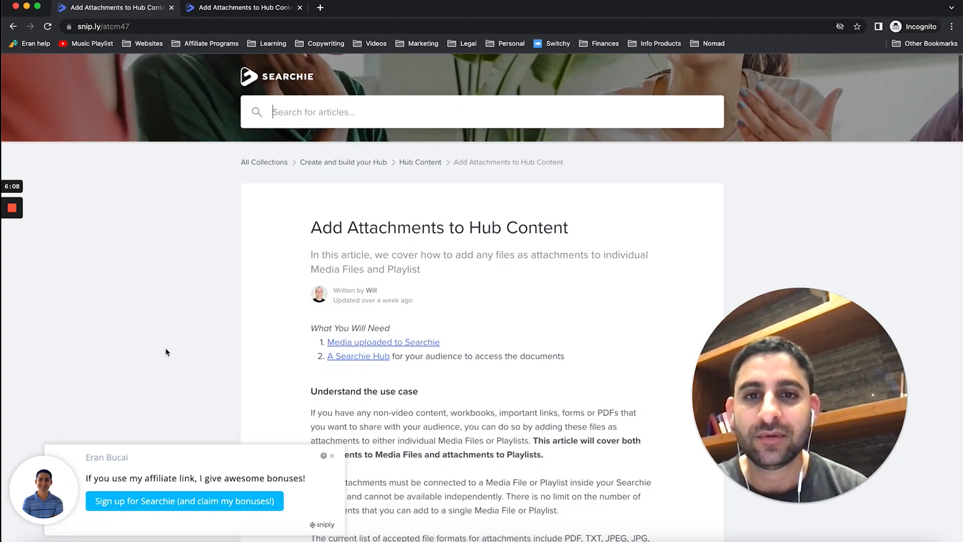
mouse_move(77, 443)
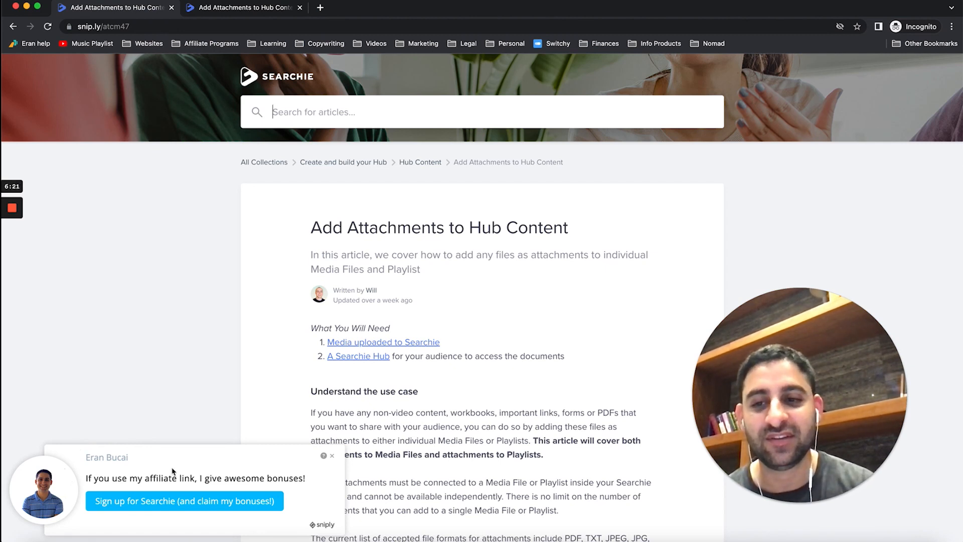
mouse_move(184, 503)
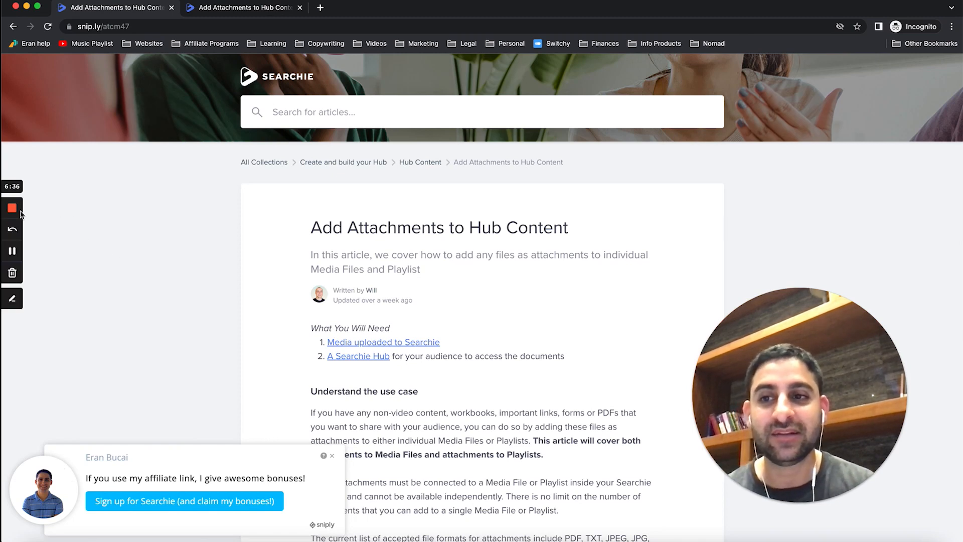
mouse_move(12, 209)
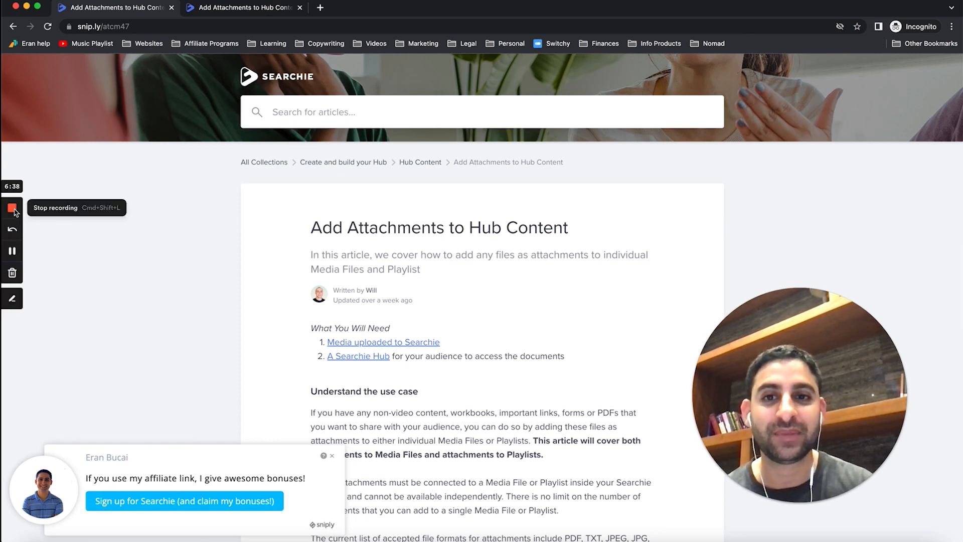